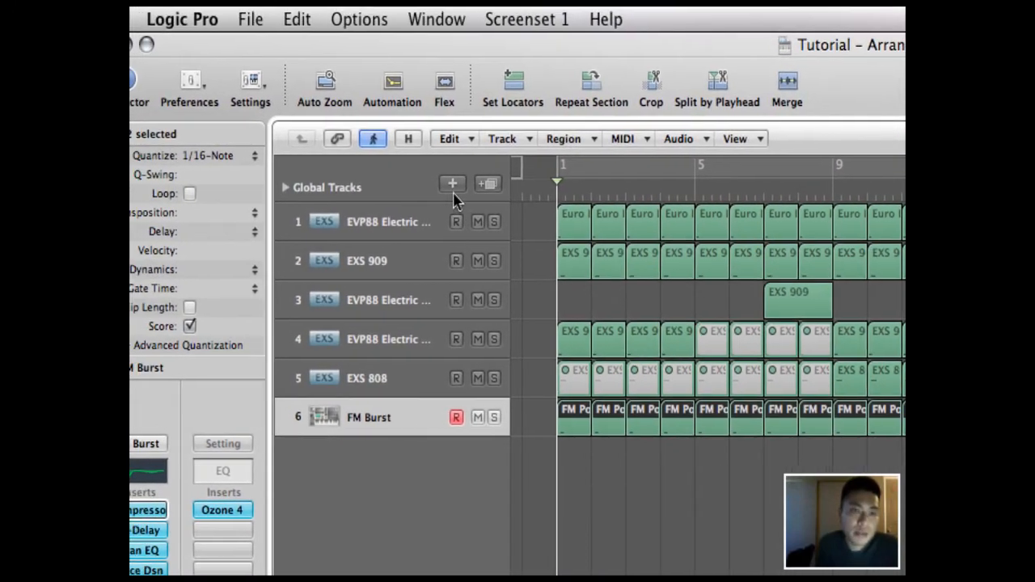
Step: Create software instrument track Inst 7, reset its channel strip, and load ES2 in stereo
left_click(452, 184)
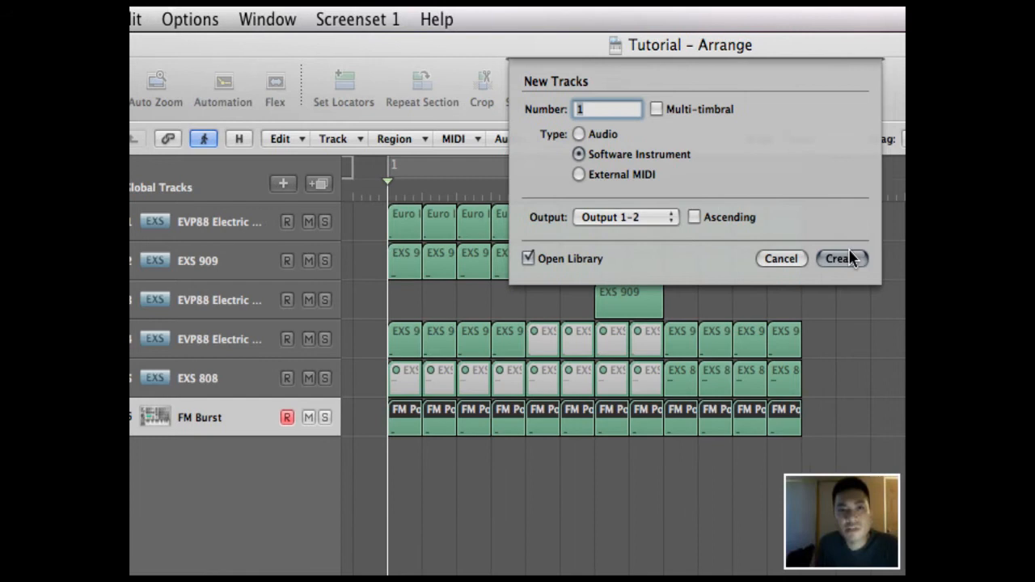
left_click(840, 258)
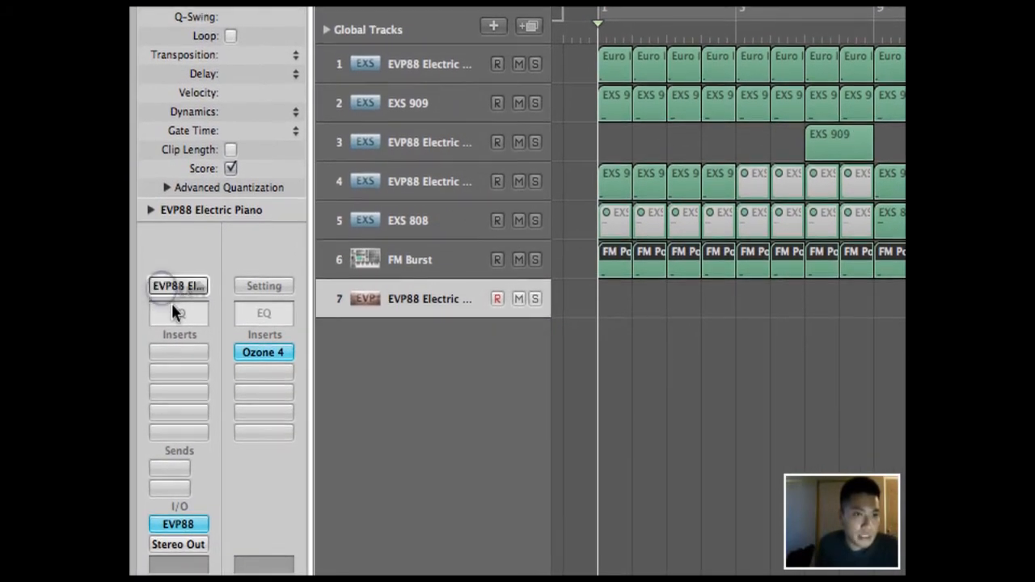
left_click(178, 286)
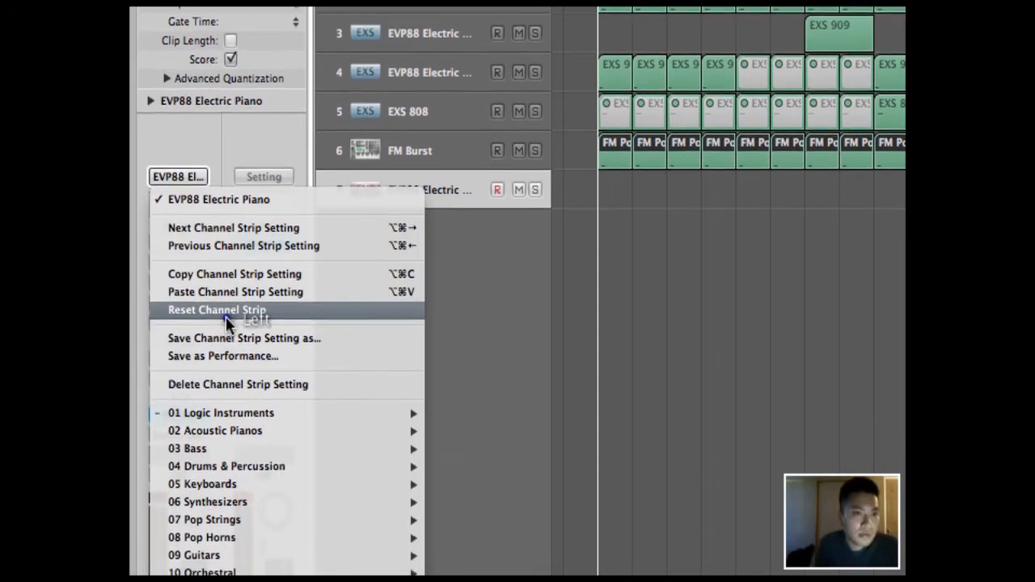
left_click(217, 310)
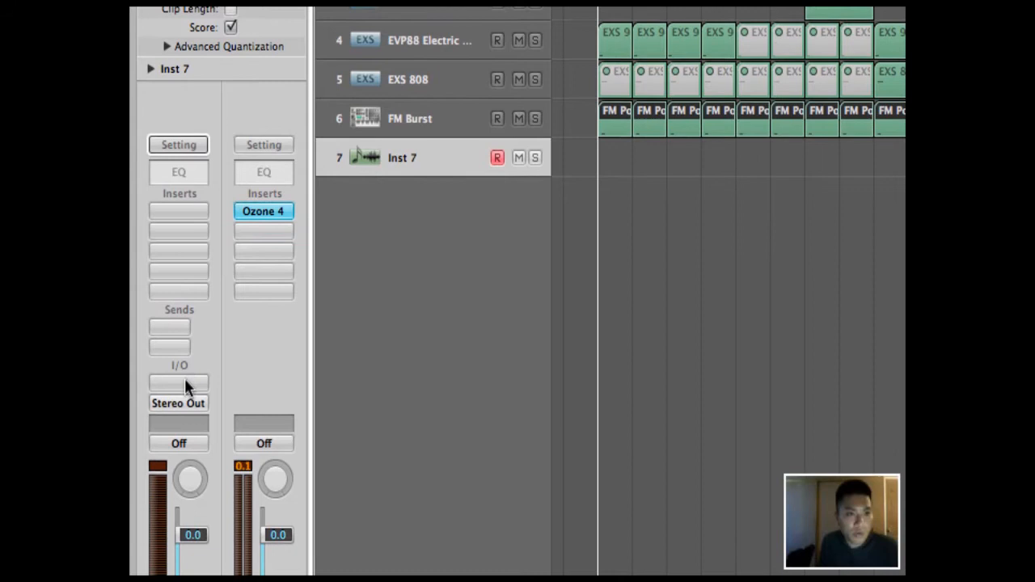
left_click(178, 383)
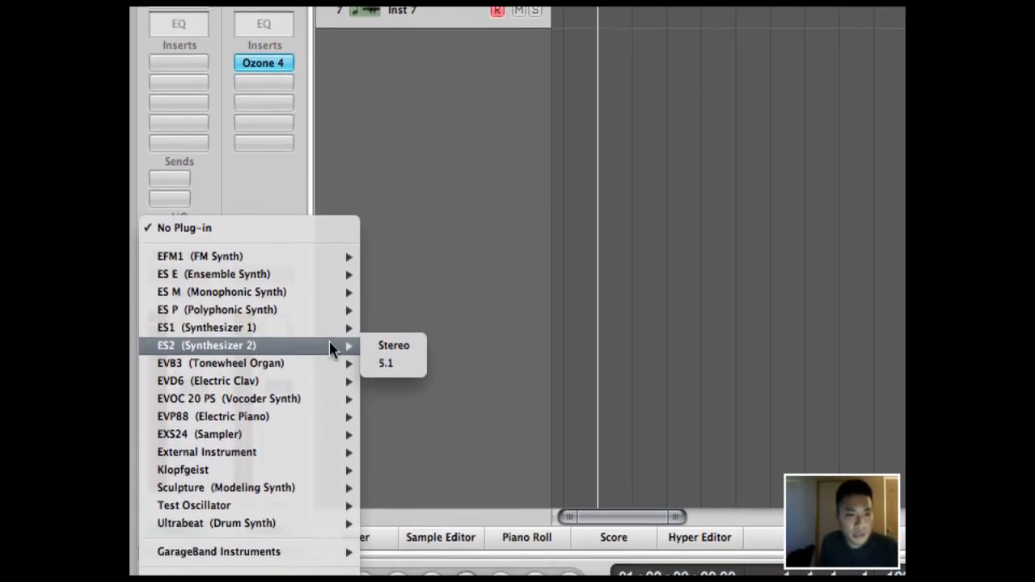
left_click(394, 346)
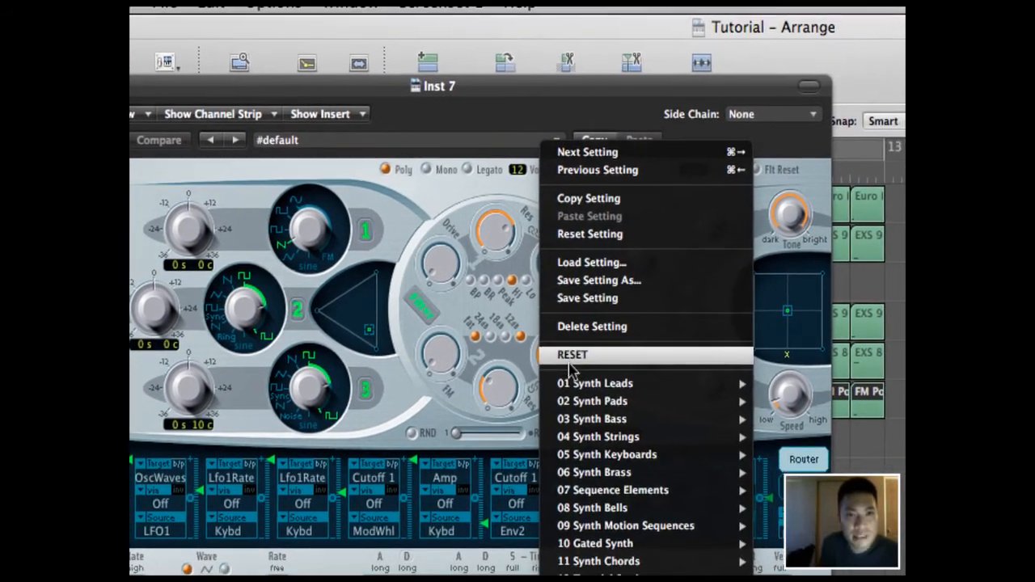
Step: Reset Inst 7's ES2 patch to its defaults and close the ES2 window
left_click(573, 356)
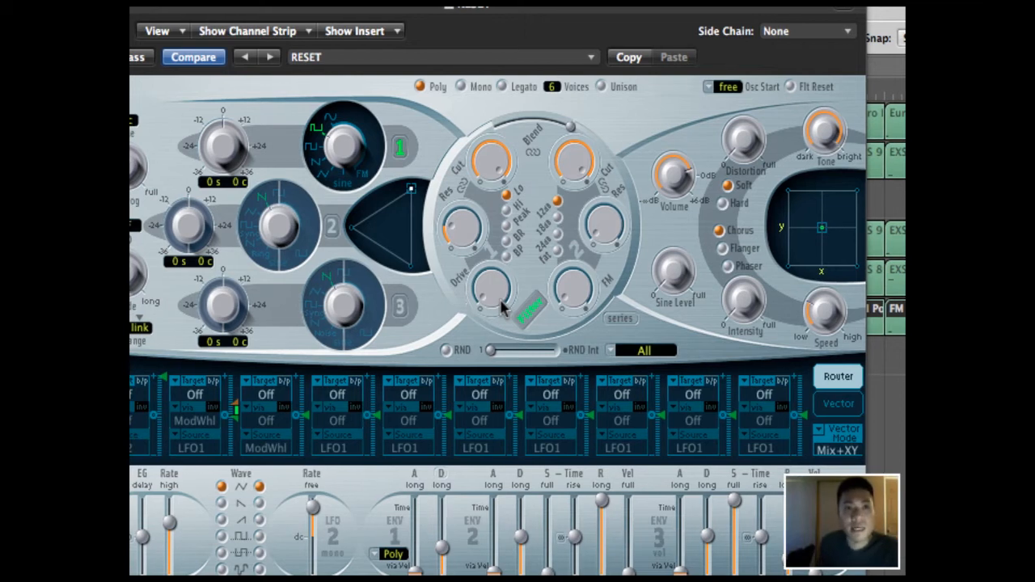
mouse_move(508, 297)
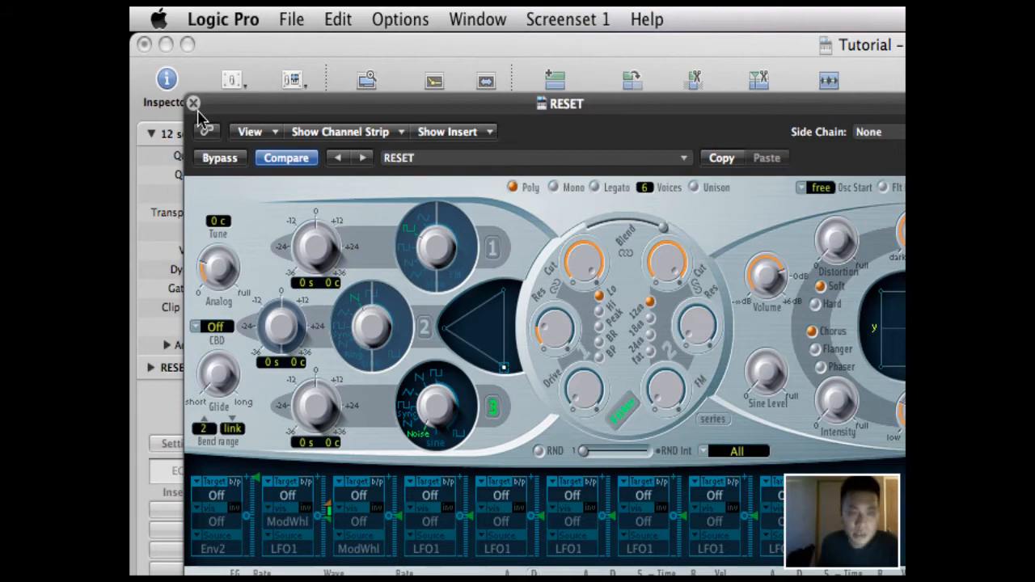
left_click(193, 104)
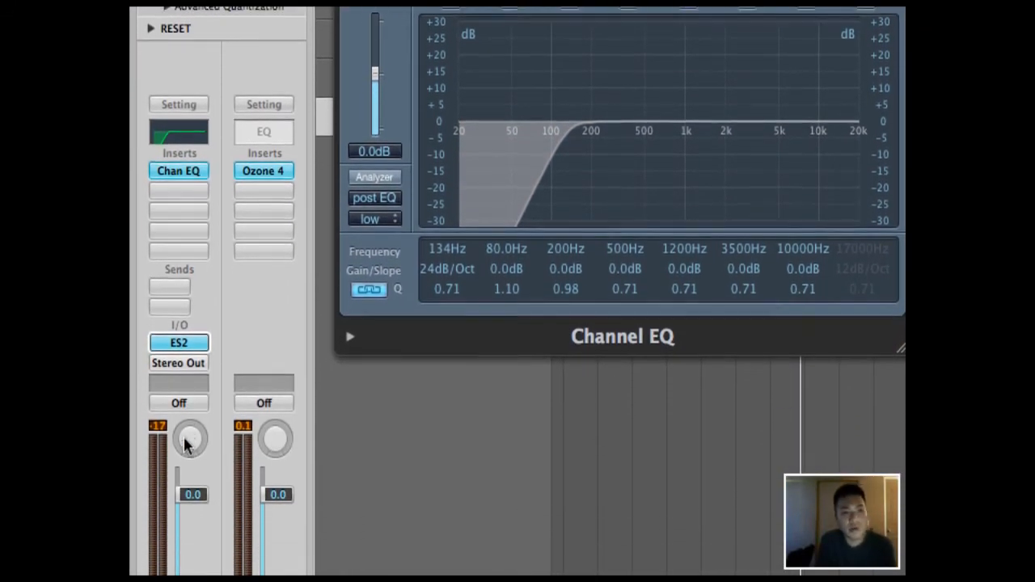
Step: Set the noise track's automation mode to Latch
left_click(178, 317)
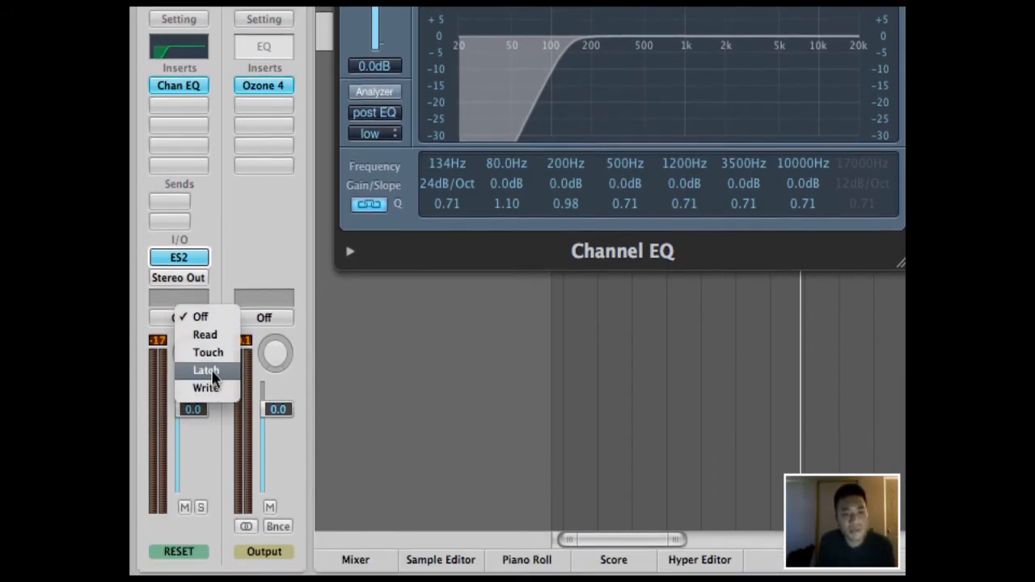
left_click(205, 369)
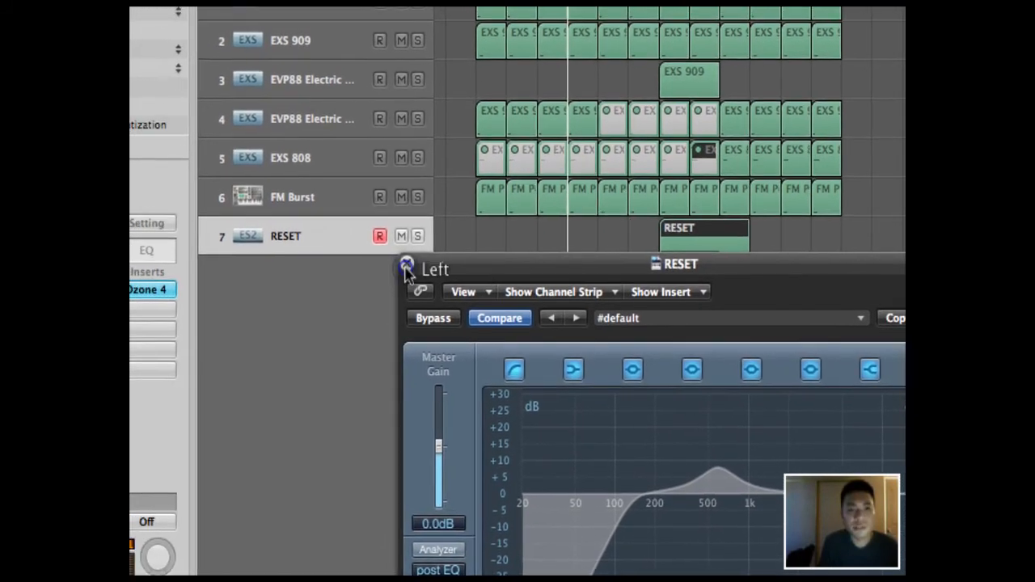
Step: Close the Channel EQ window and reopen track 7's automation mode menu
left_click(406, 269)
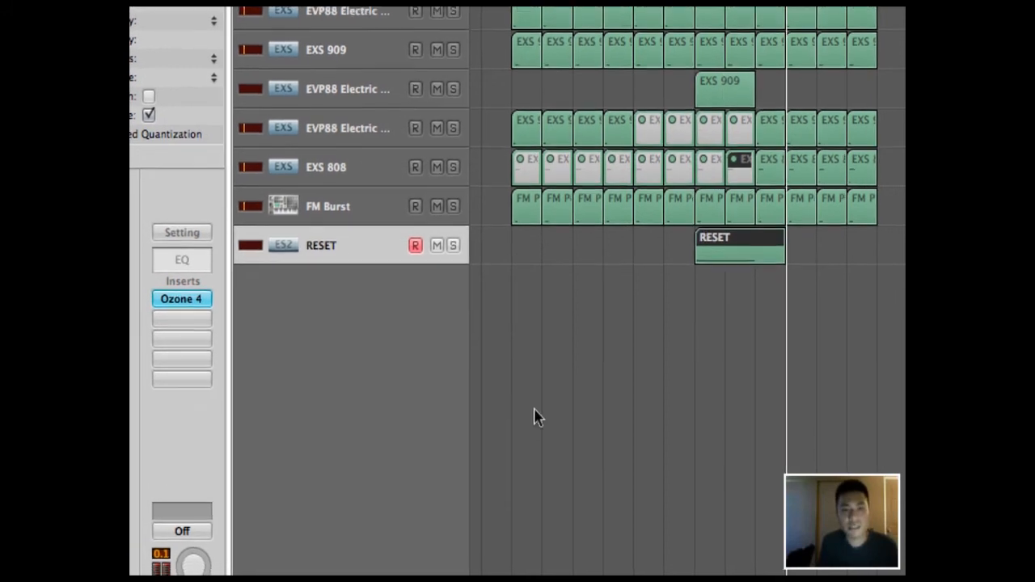
scroll("down", 3)
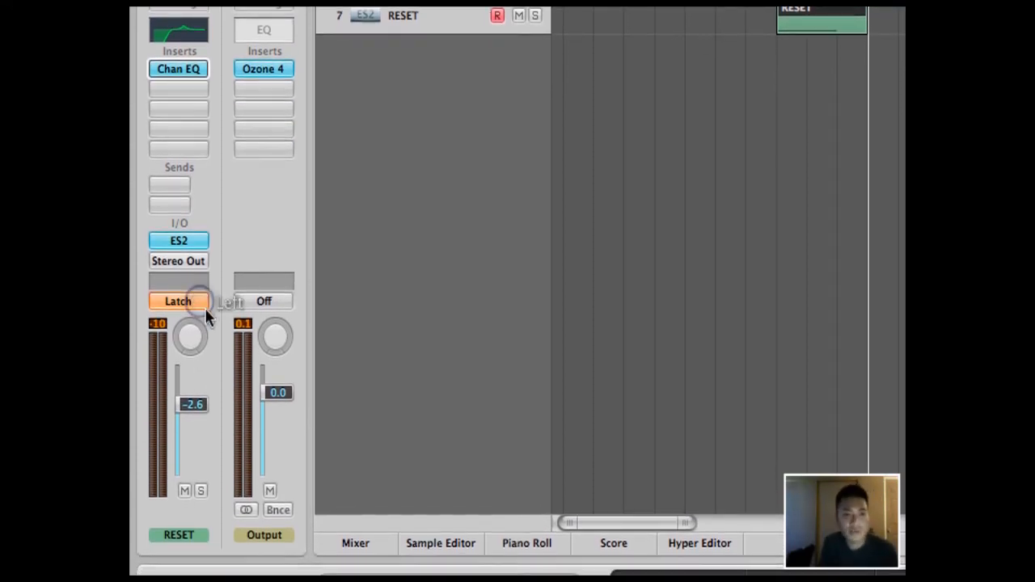
left_click(177, 302)
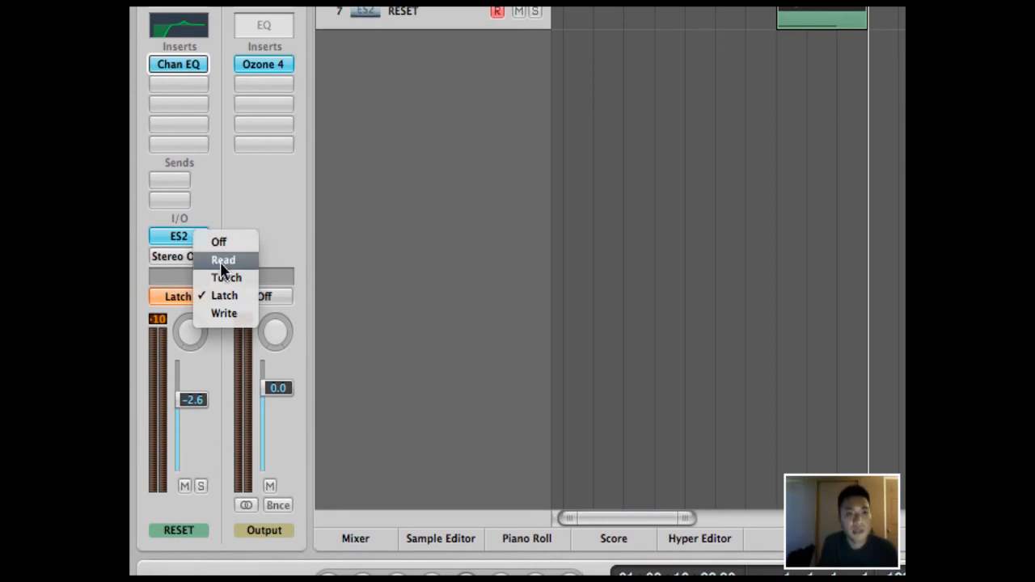